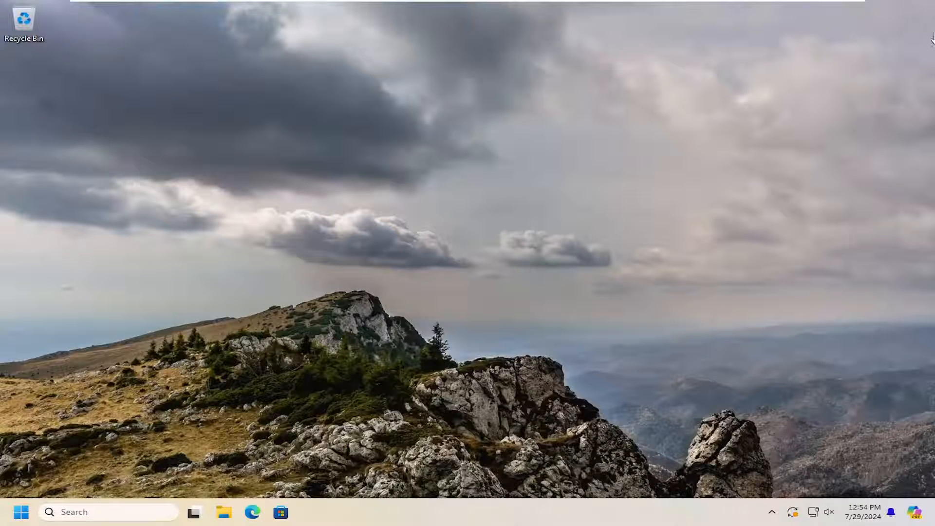
Step: Search Start for 'device Manager'
{"action": "type", "text": "device Manager"}
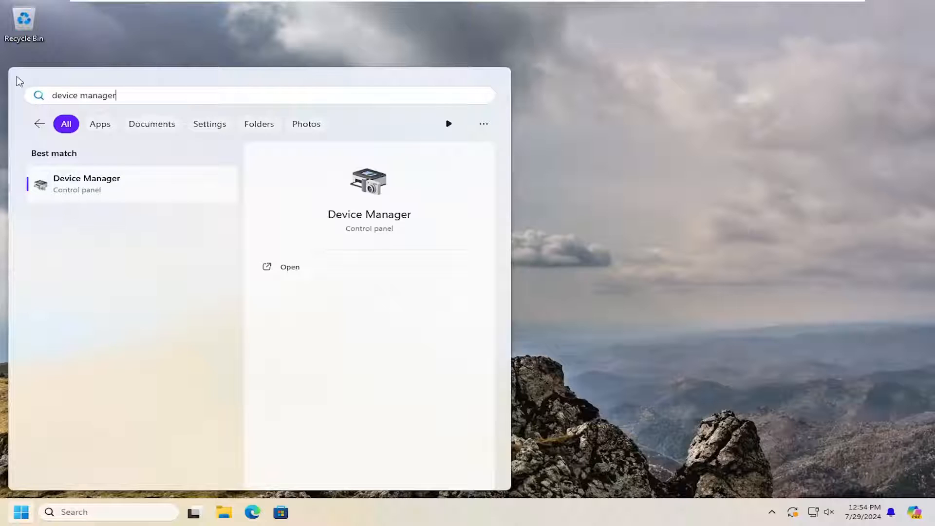
Step: Launch Device Manager and bring up the HID-compliant mouse's context menu to uninstall it
{"action": "left_click", "coordinate": [290, 266]}
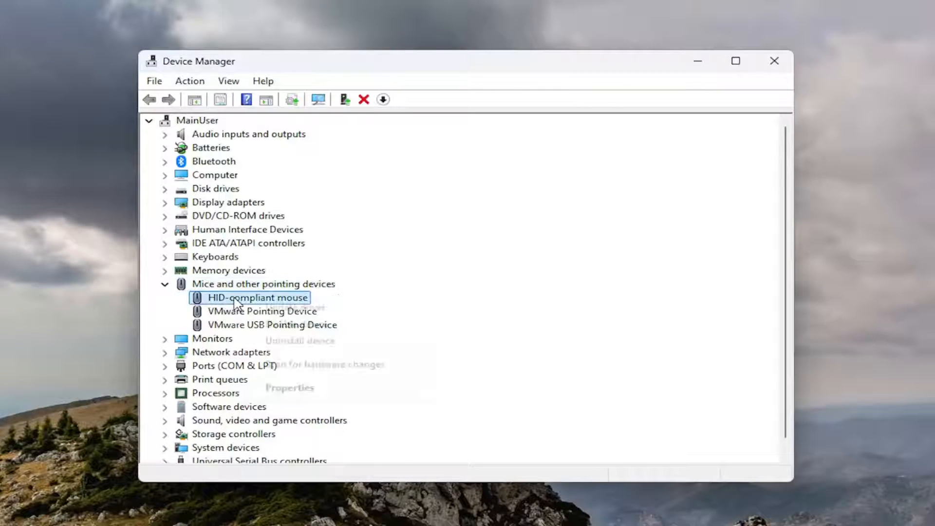
{"action": "right_click", "coordinate": [258, 297]}
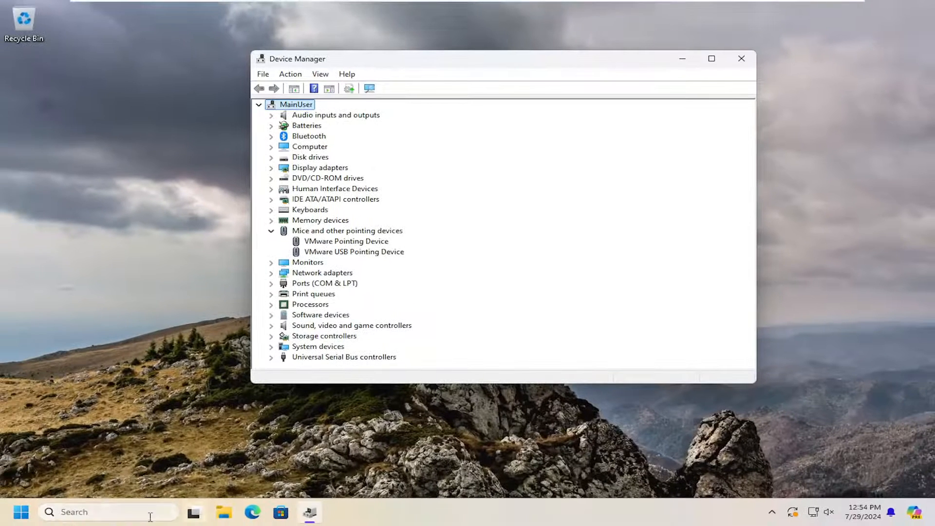
{"action": "mouse_move", "coordinate": [183, 300]}
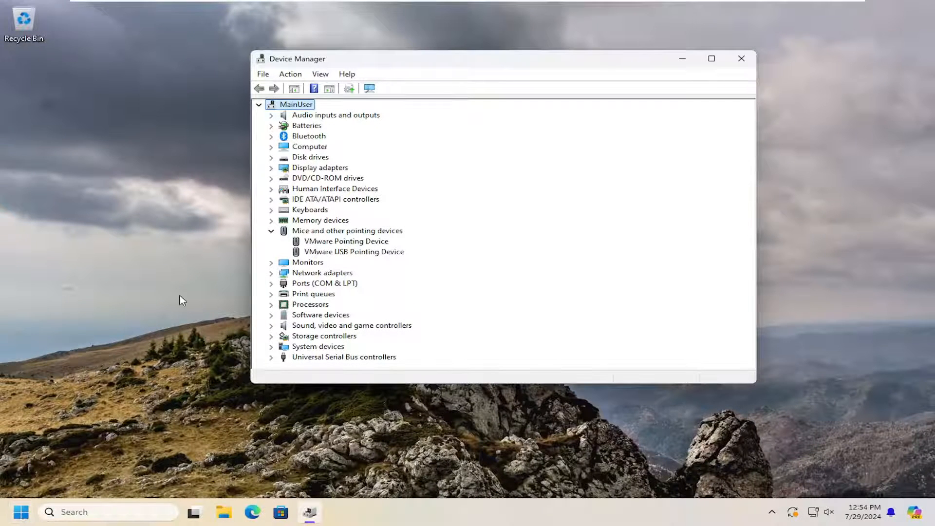
Step: Show the Start menu's power options: Sleep, Shut down and Restart
{"action": "left_click", "coordinate": [21, 511]}
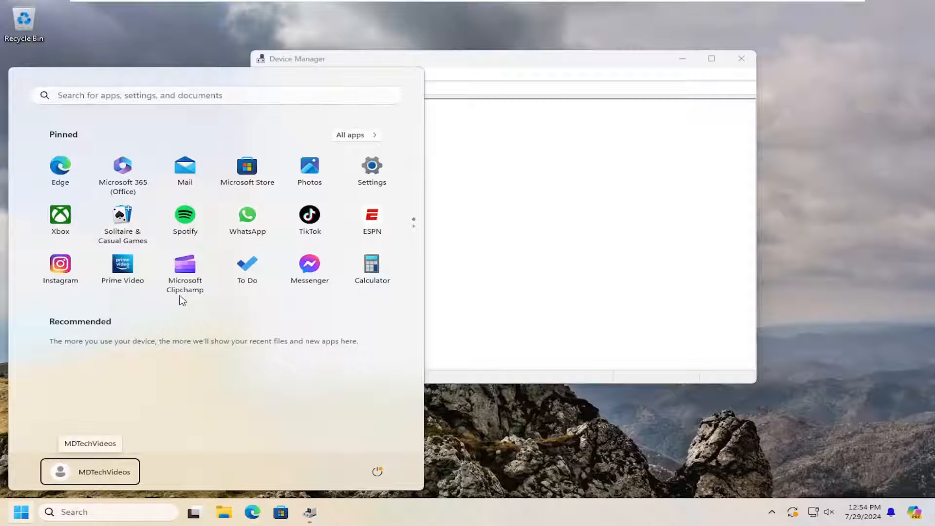
{"action": "mouse_move", "coordinate": [377, 471]}
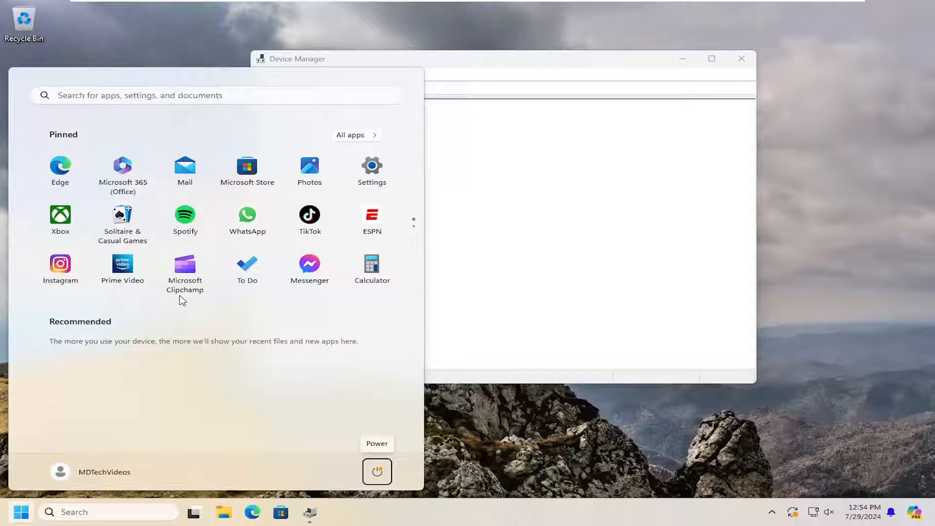
{"action": "left_click", "coordinate": [376, 472]}
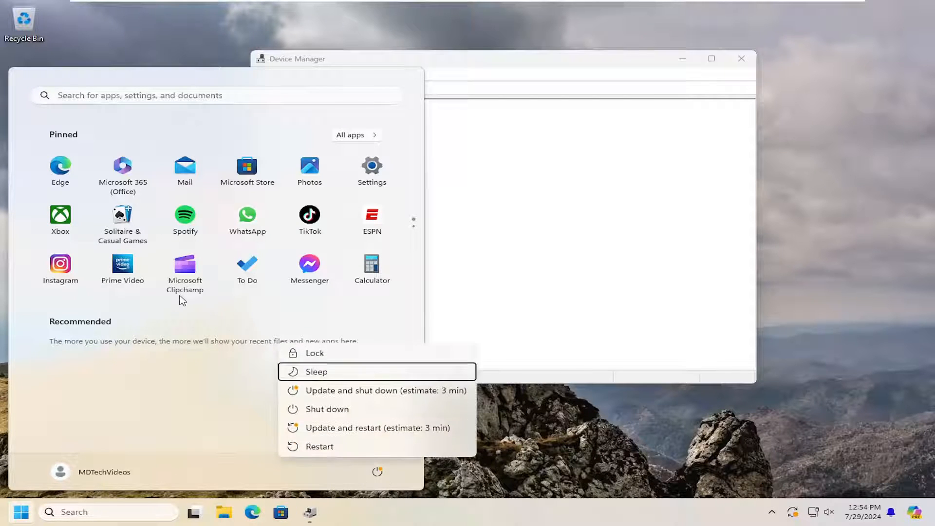
{"action": "mouse_move", "coordinate": [326, 409]}
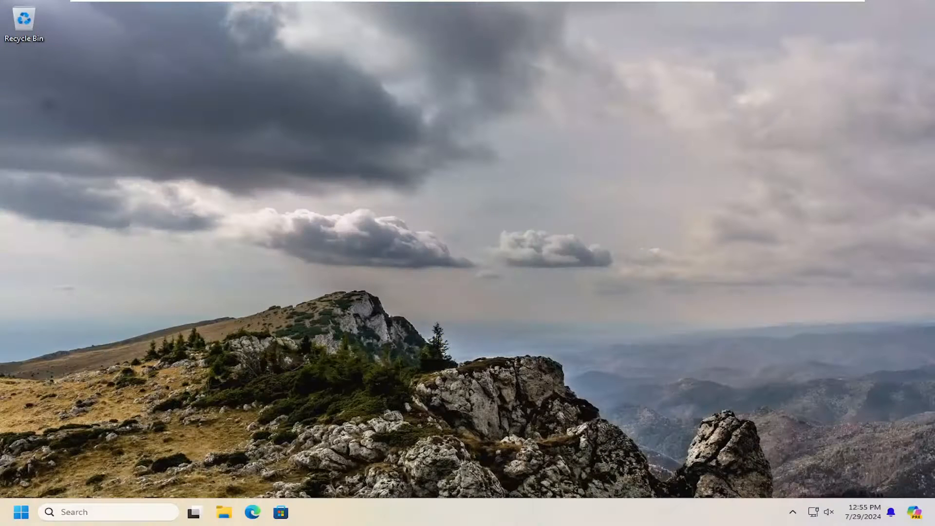
Step: Reopen the Start menu and search for 'cmd'
{"action": "left_click", "coordinate": [21, 512]}
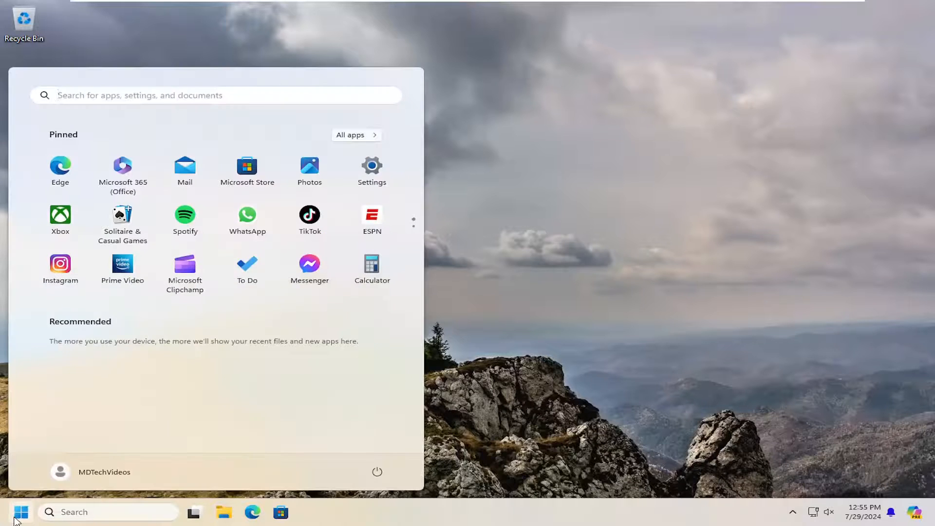
{"action": "left_click", "coordinate": [21, 512]}
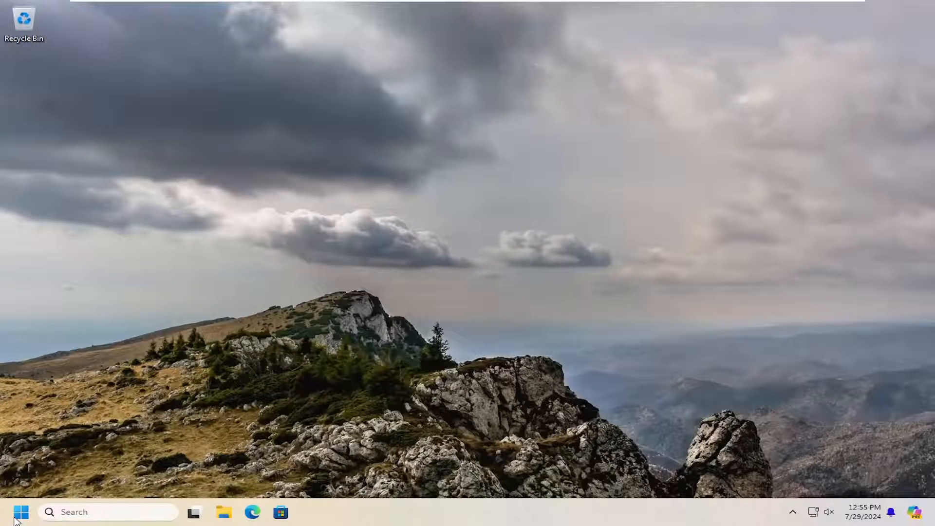
{"action": "left_click", "coordinate": [21, 512]}
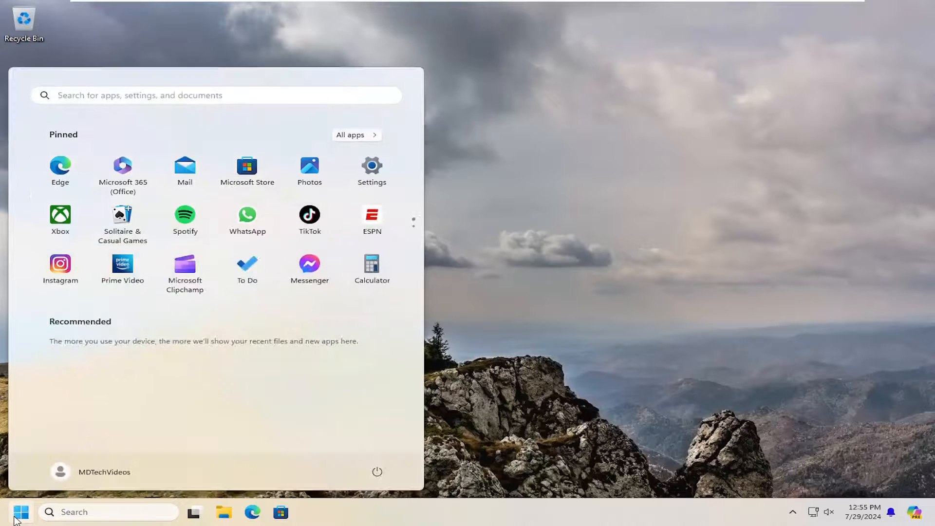
{"action": "type", "text": "cmd"}
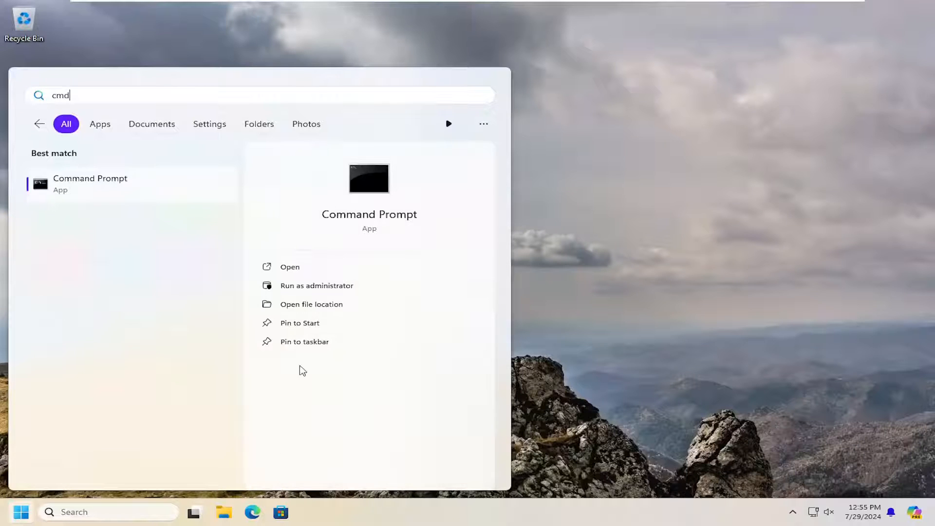
{"action": "mouse_move", "coordinate": [74, 183]}
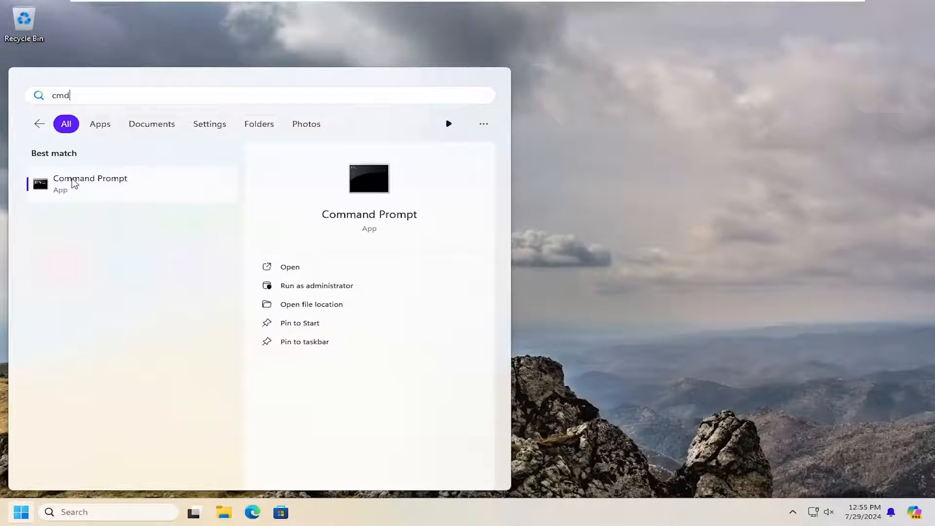
{"action": "mouse_move", "coordinate": [136, 199]}
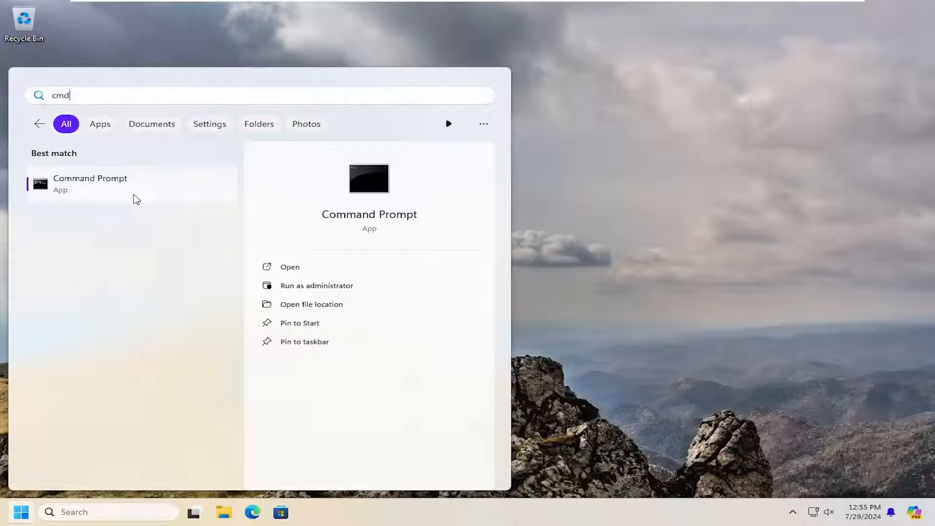
Step: Run Command Prompt as administrator, approve UAC, and reposition its window
{"action": "left_click", "coordinate": [316, 285]}
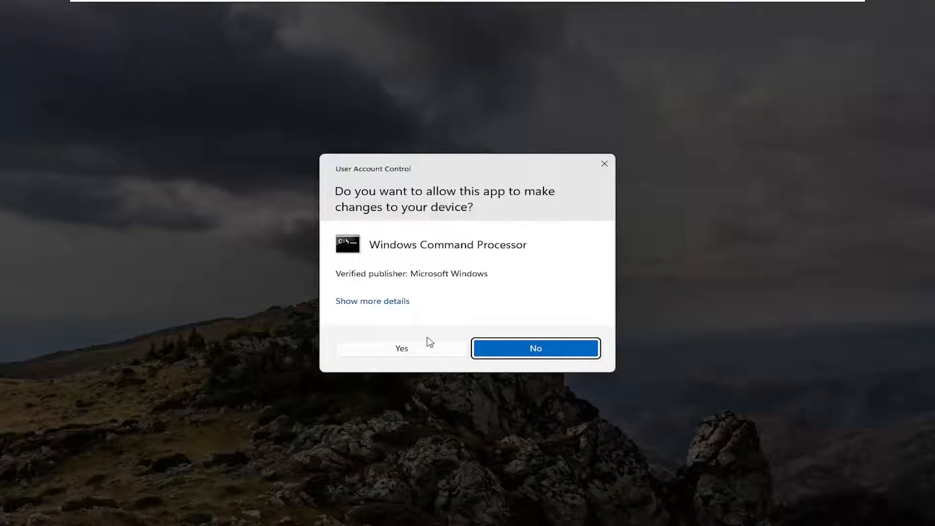
{"action": "left_click", "coordinate": [401, 348]}
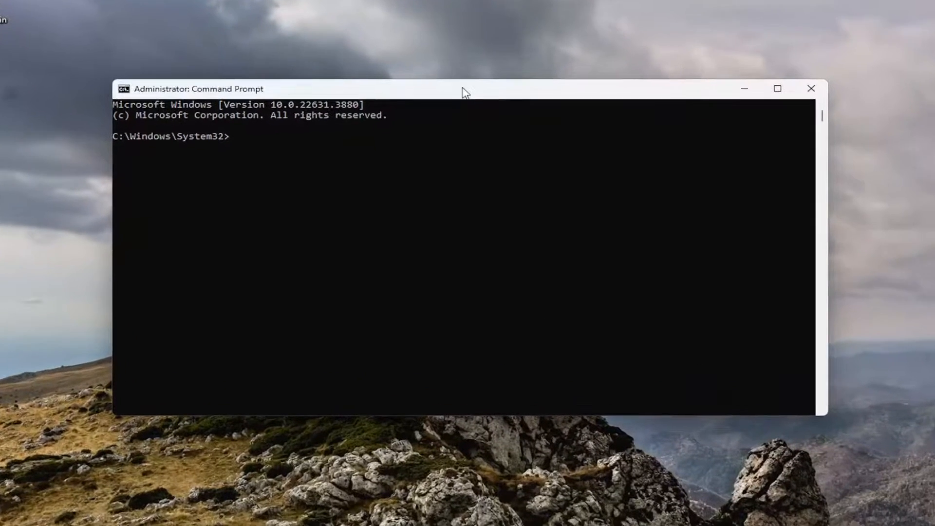
{"action": "left_click_drag", "start_coordinate": [465, 93], "coordinate": [472, 85]}
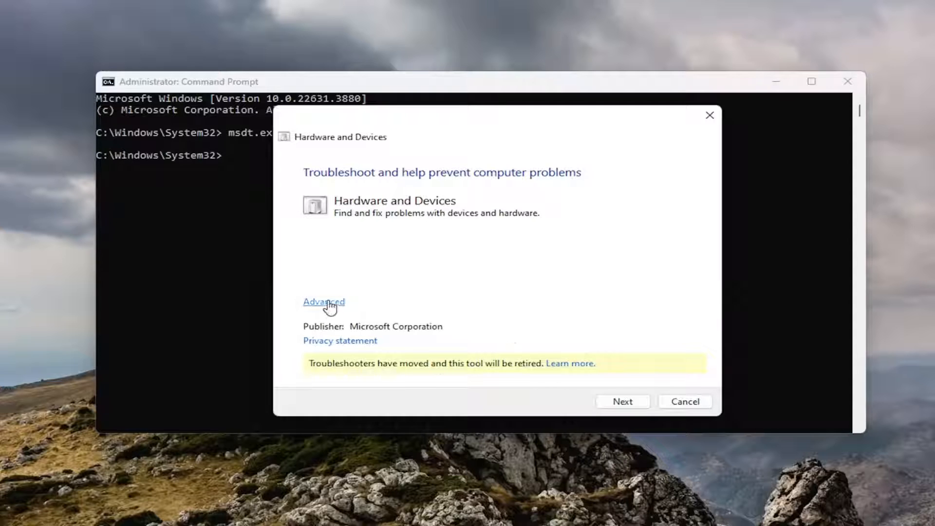
Step: Run the troubleshooter with Advanced > Apply repairs automatically enabled
{"action": "left_click", "coordinate": [324, 300]}
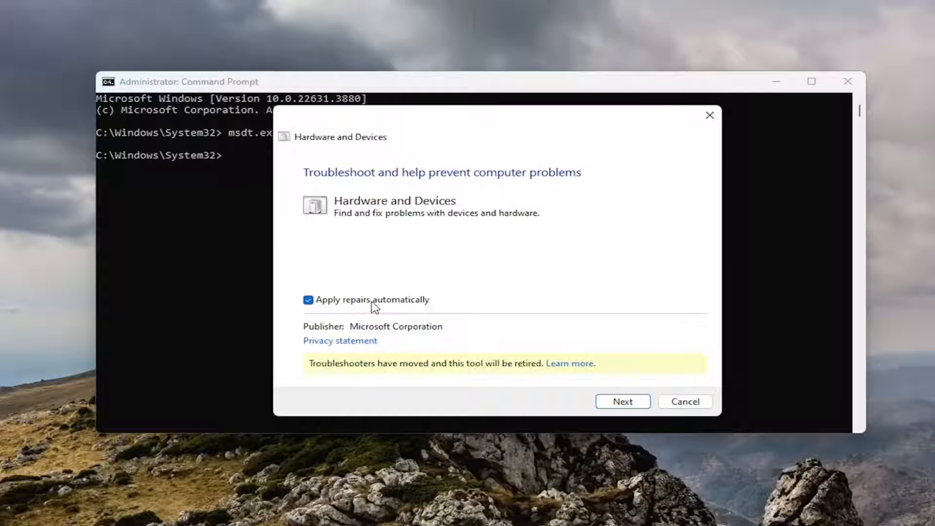
{"action": "left_click", "coordinate": [622, 402]}
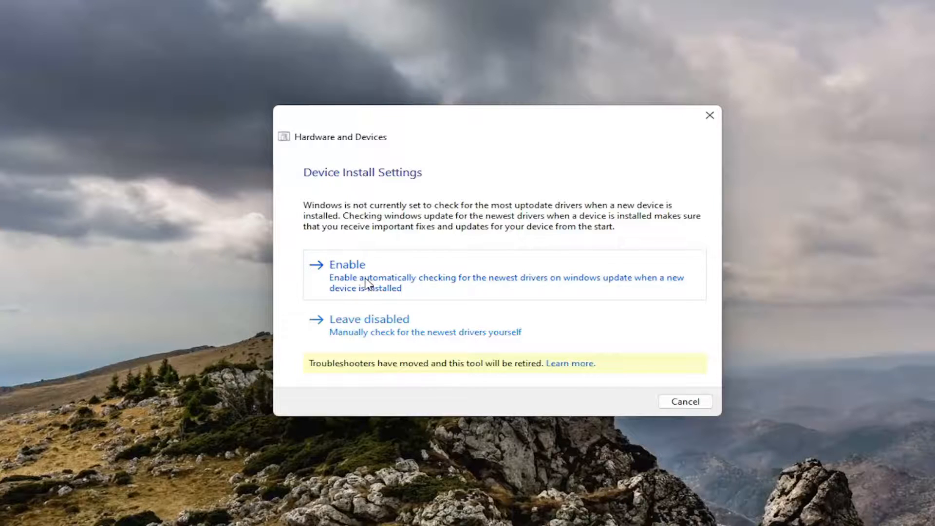
{"action": "mouse_move", "coordinate": [342, 279]}
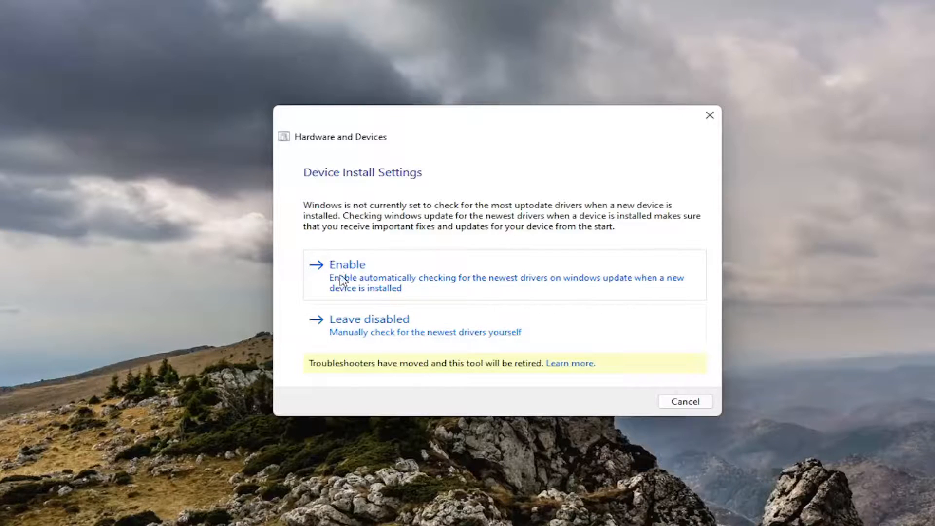
Step: Enable automatic checking for the newest drivers in Device Install Settings
{"action": "left_click", "coordinate": [348, 264]}
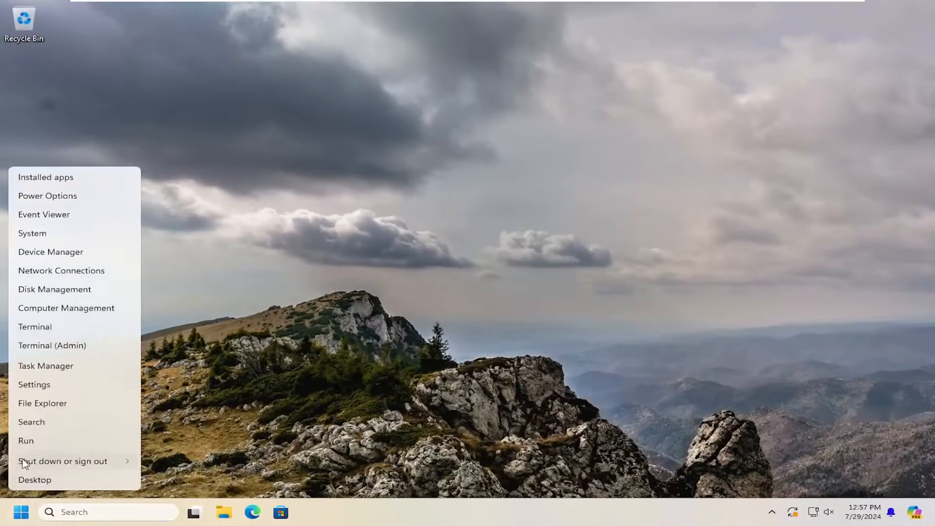
Step: Restart Windows from the Start quick-link menu's shut down options
{"action": "left_click", "coordinate": [62, 460]}
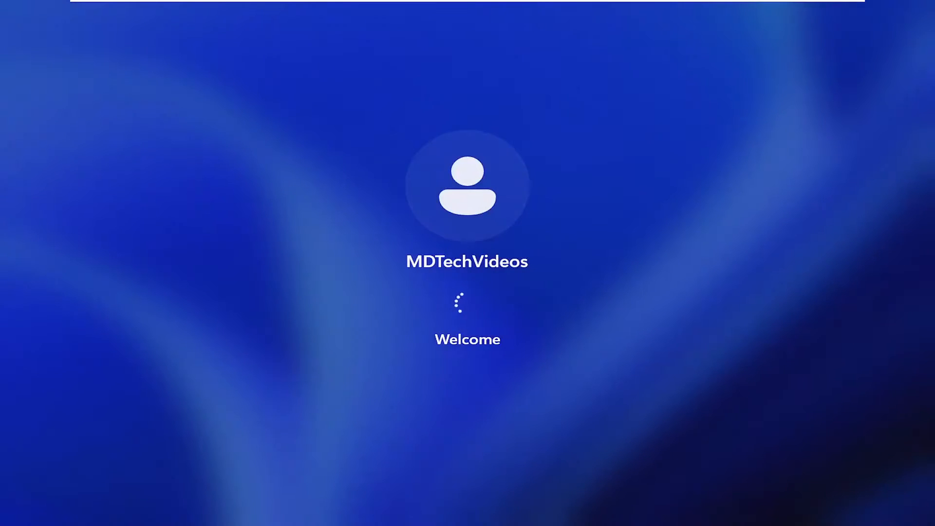